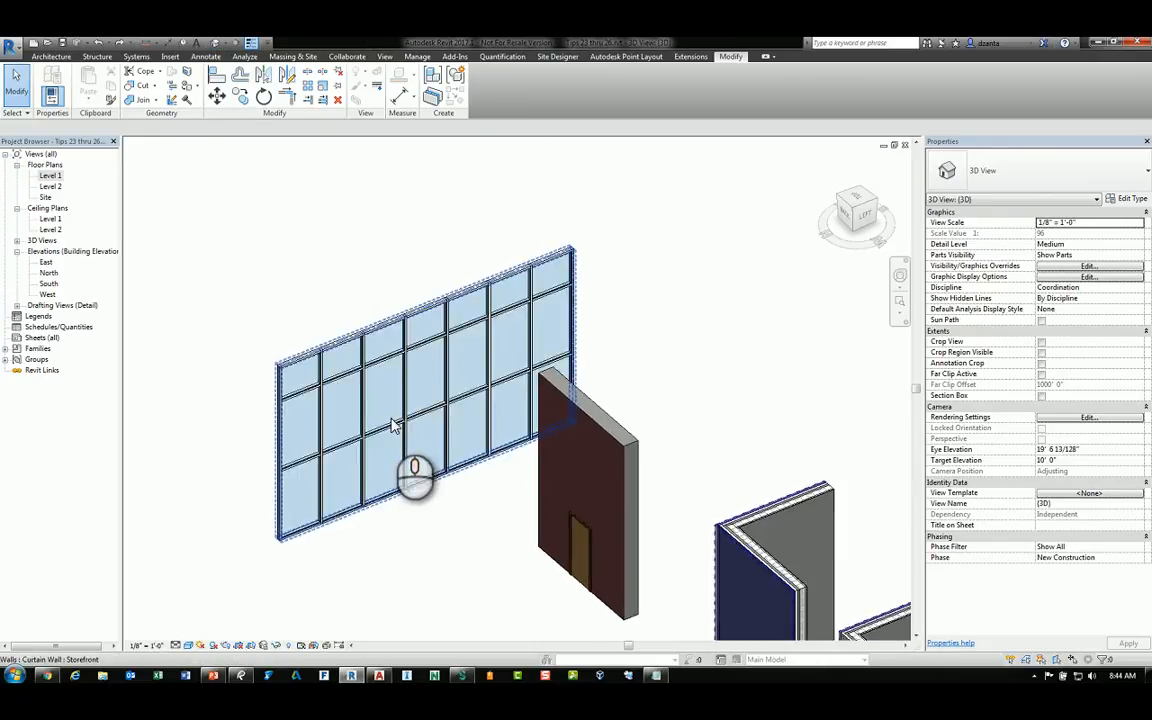
Select the curtain wall, then its bottom glazed panel in the right-hand column
{"action": "left_click", "coordinate": [395, 425]}
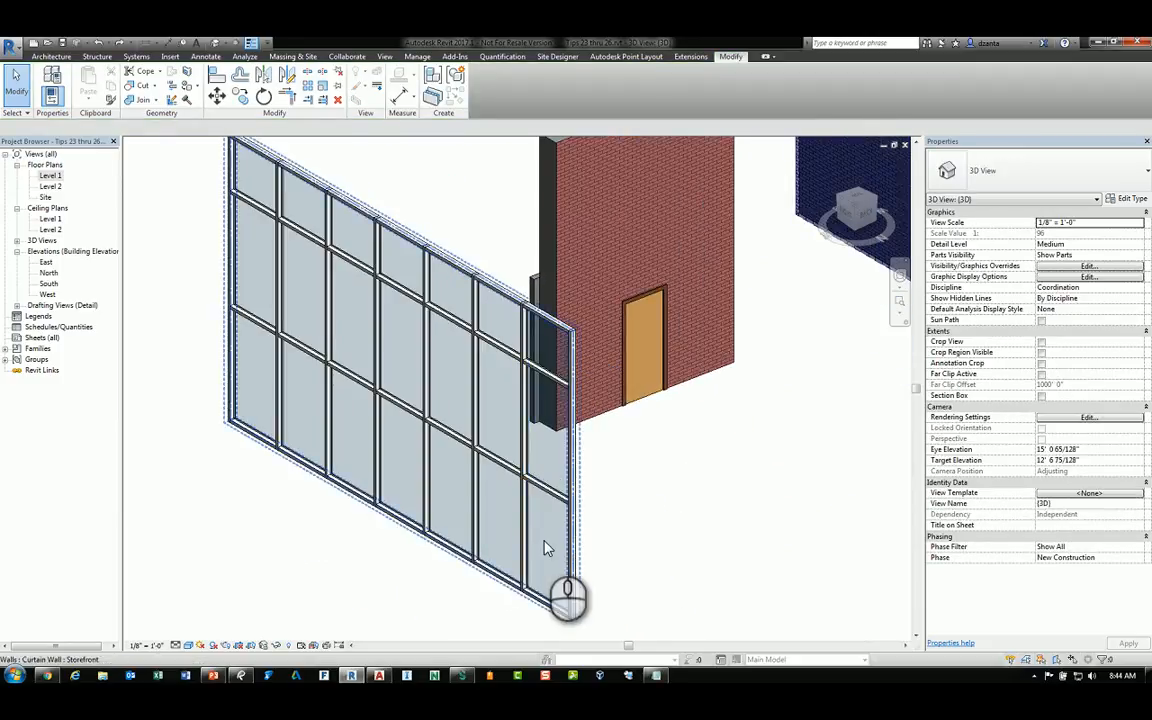
{"action": "left_click", "coordinate": [545, 540]}
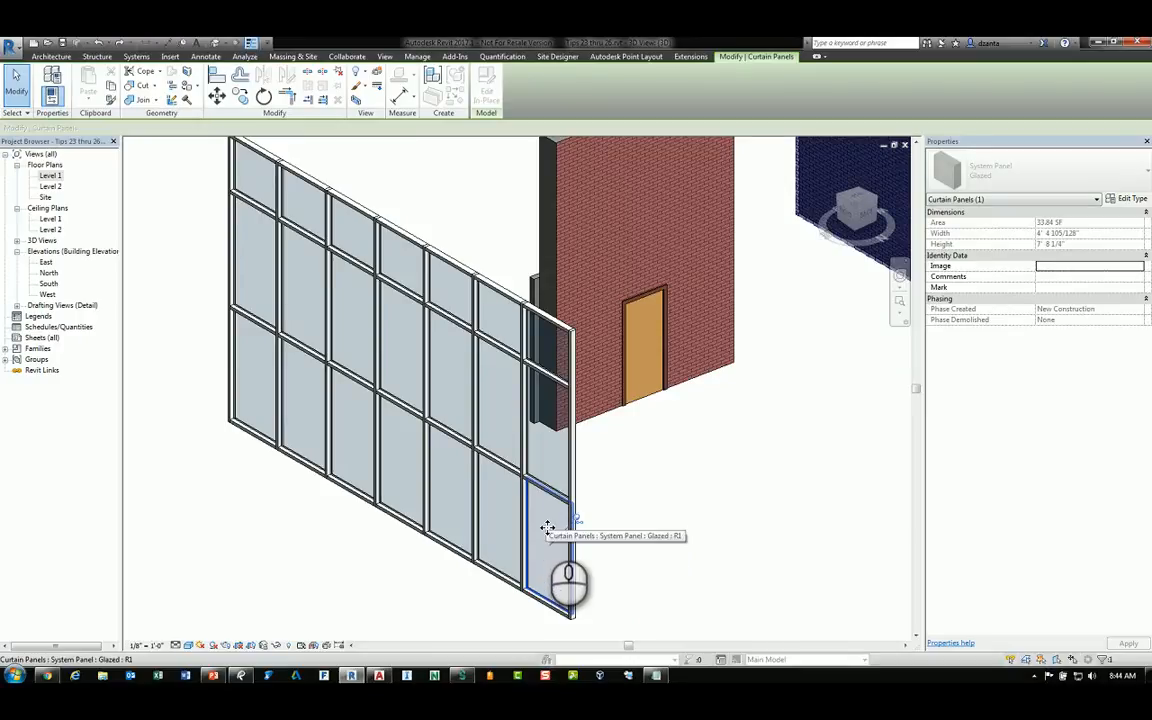
Expand the selection to the panel's vertical column, then to all 21 panels on the host wall
{"action": "right_click", "coordinate": [547, 527]}
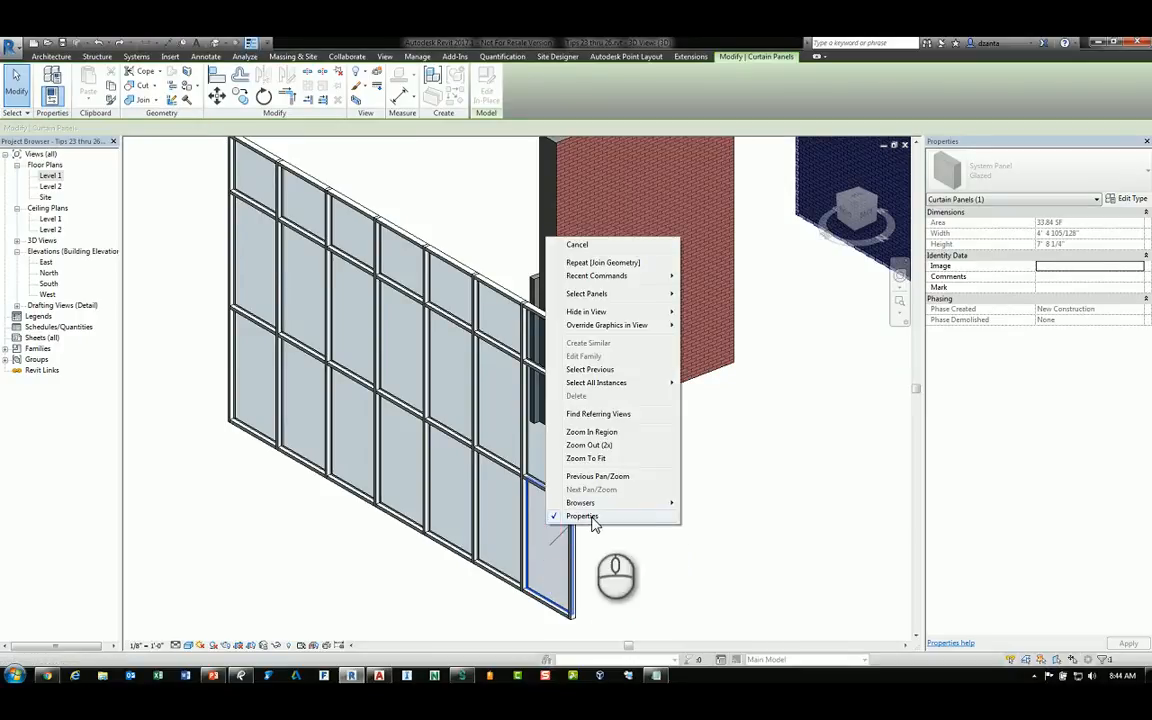
{"action": "mouse_move", "coordinate": [587, 293]}
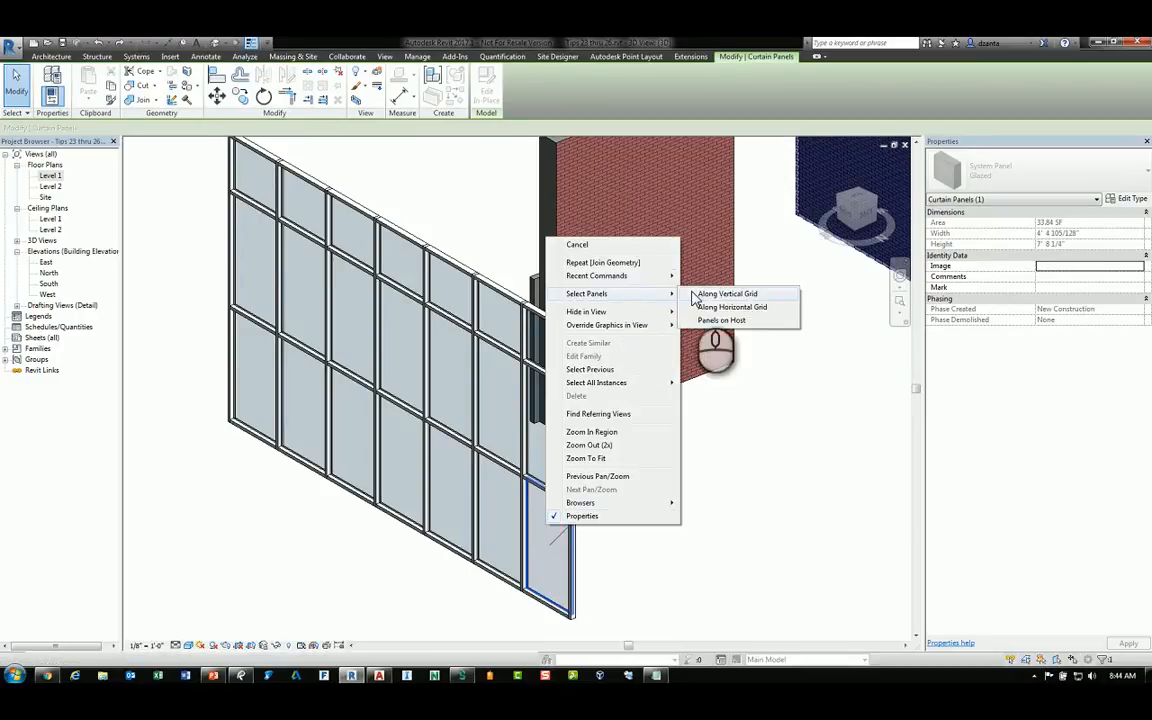
{"action": "mouse_move", "coordinate": [728, 293]}
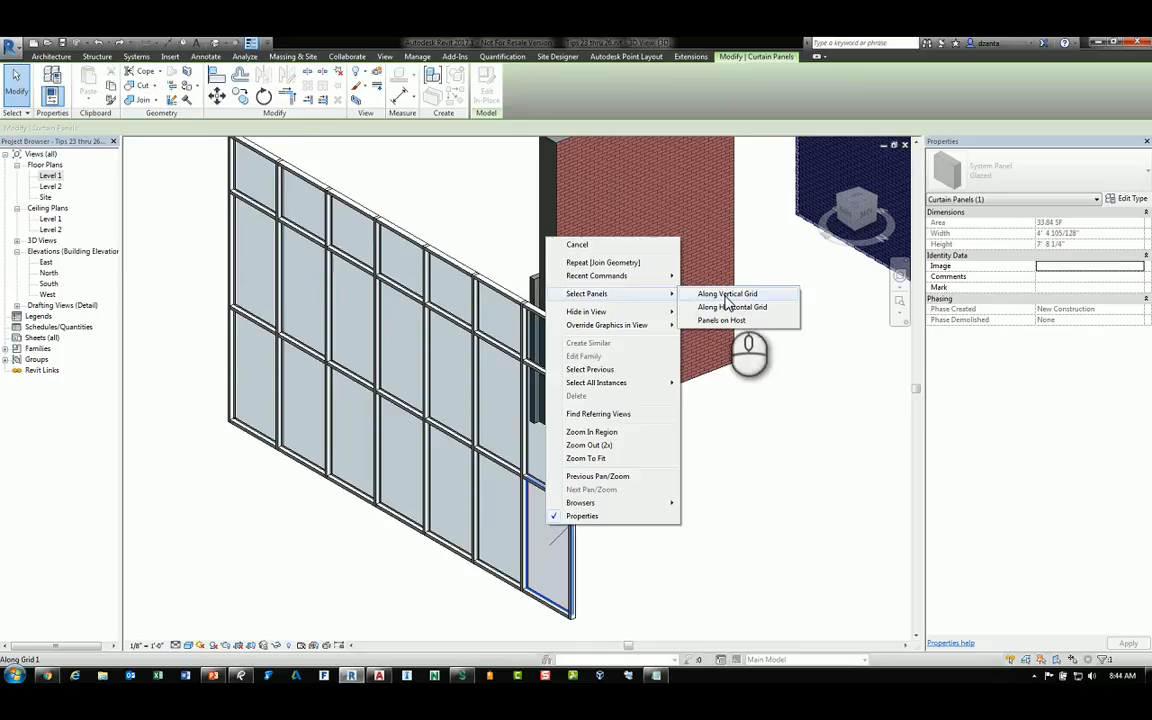
{"action": "left_click", "coordinate": [726, 293]}
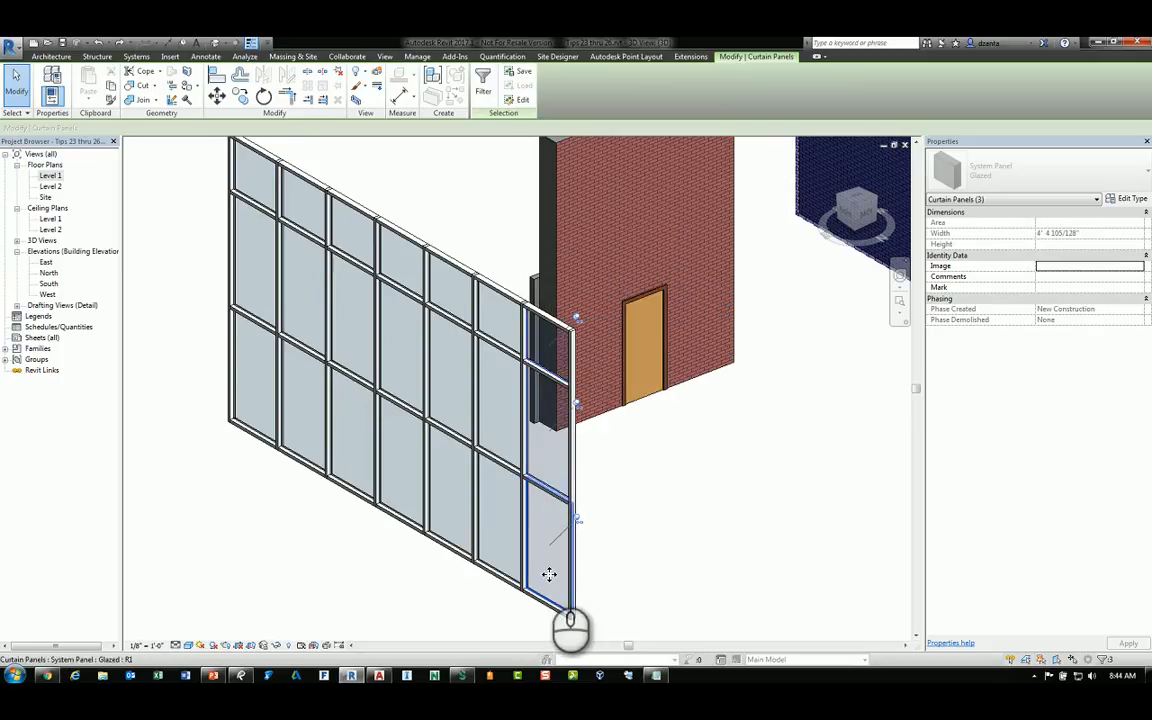
{"action": "right_click", "coordinate": [549, 573]}
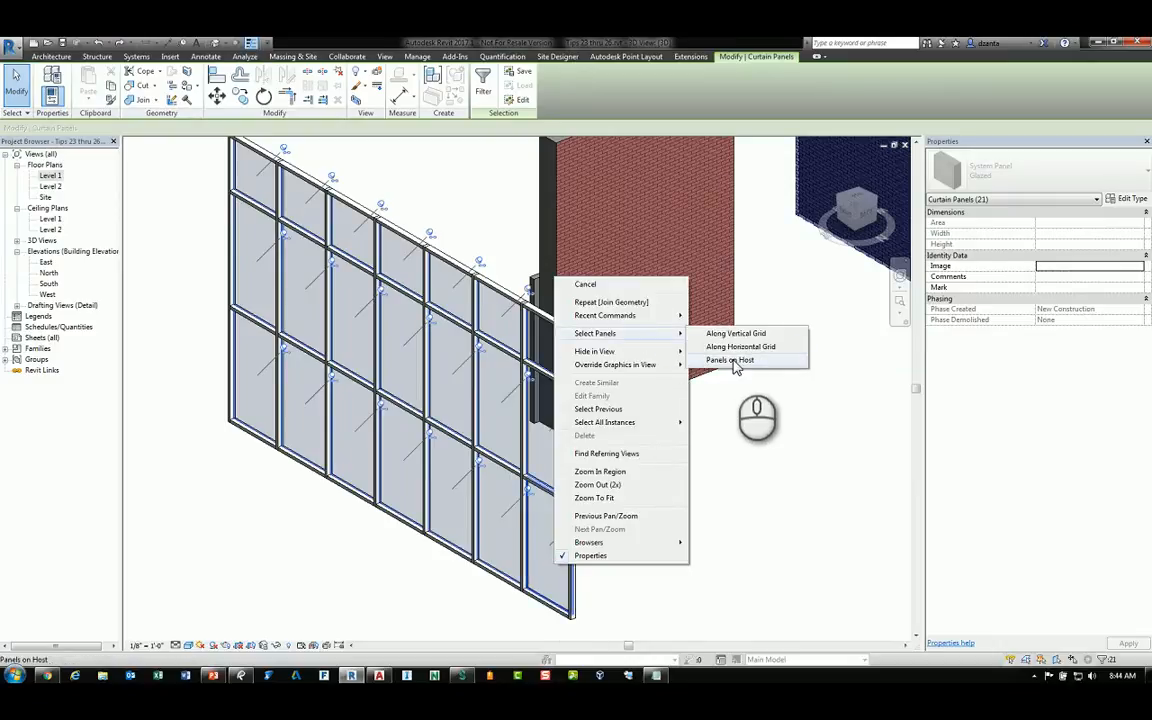
{"action": "left_click", "coordinate": [729, 360]}
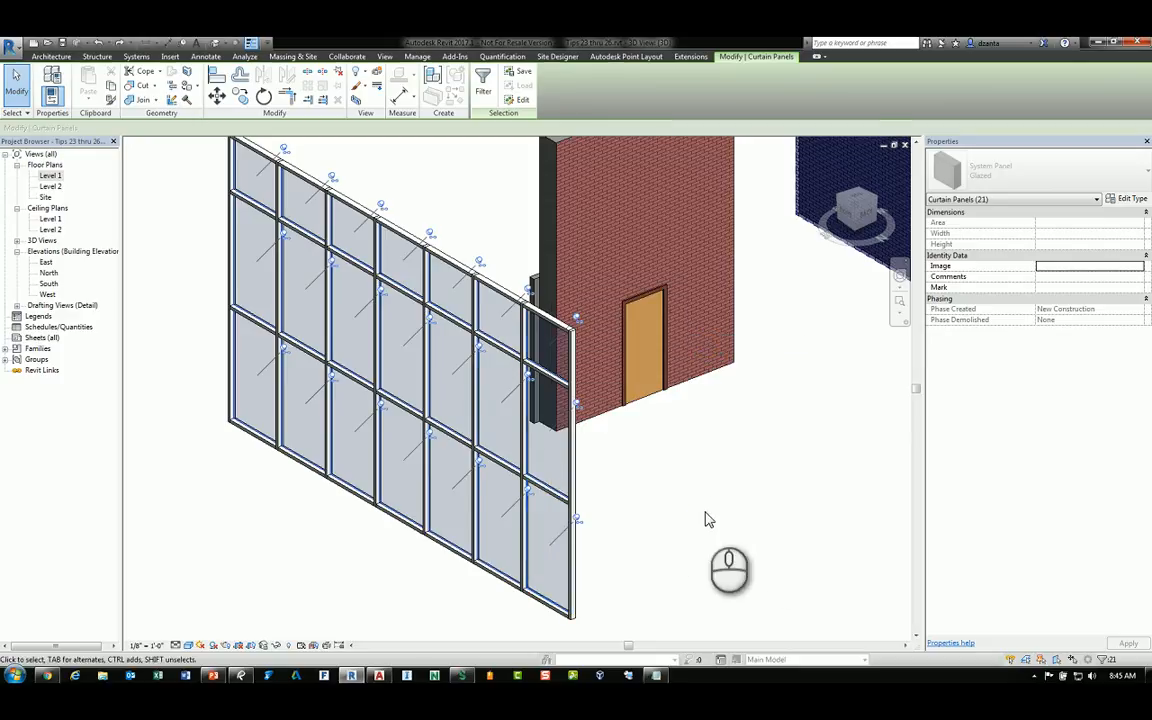
Unpin the three right-column panels and swap them to a solid dark red panel type
{"action": "right_click", "coordinate": [550, 530]}
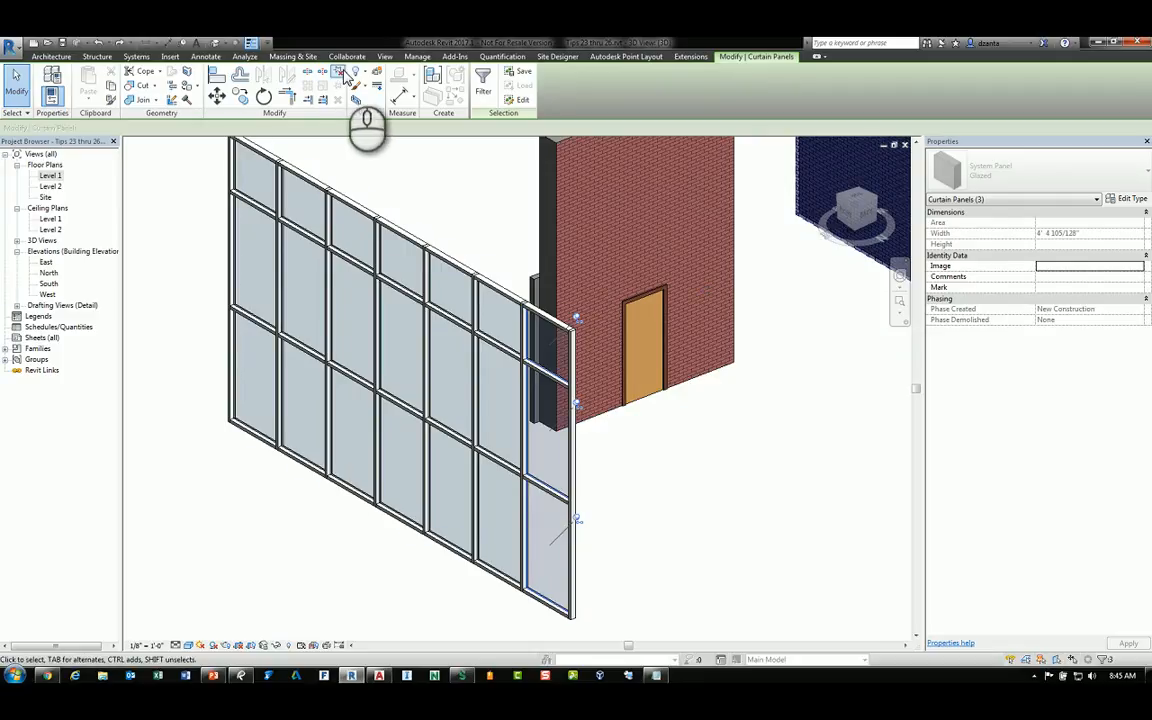
{"action": "left_click", "coordinate": [555, 535]}
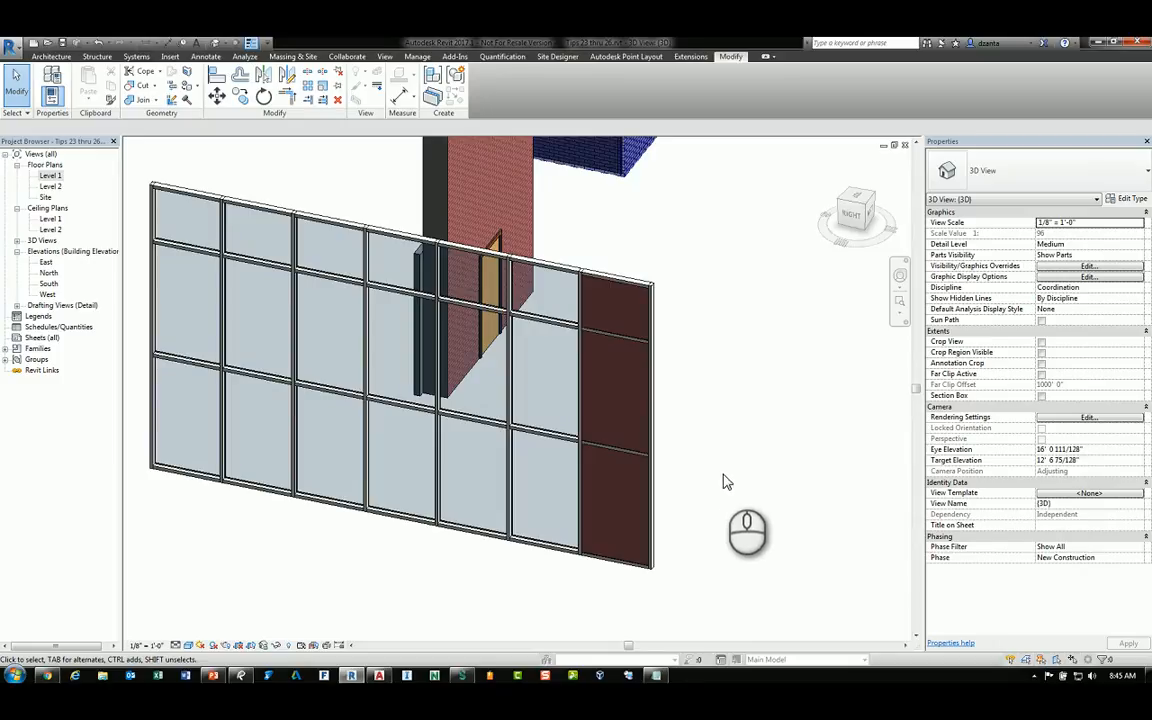
{"action": "mouse_move", "coordinate": [727, 480]}
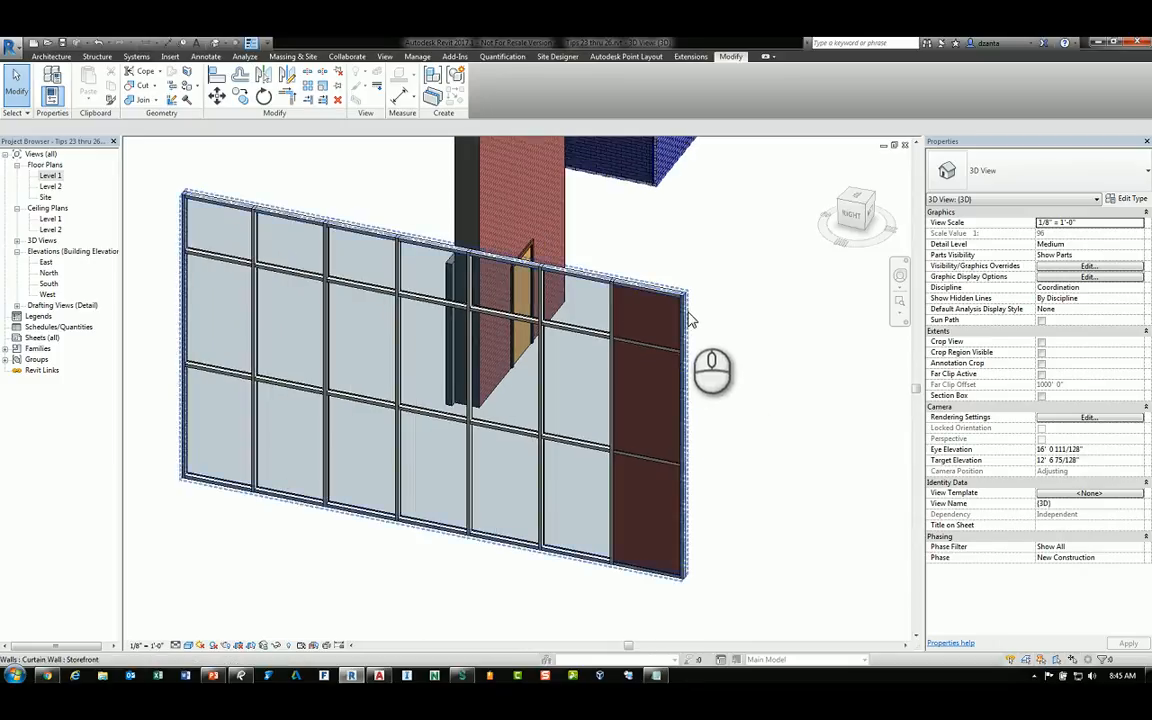
Select all inner mullions of the curtain wall via Select Mullions > Inner Mullions
{"action": "right_click", "coordinate": [688, 305]}
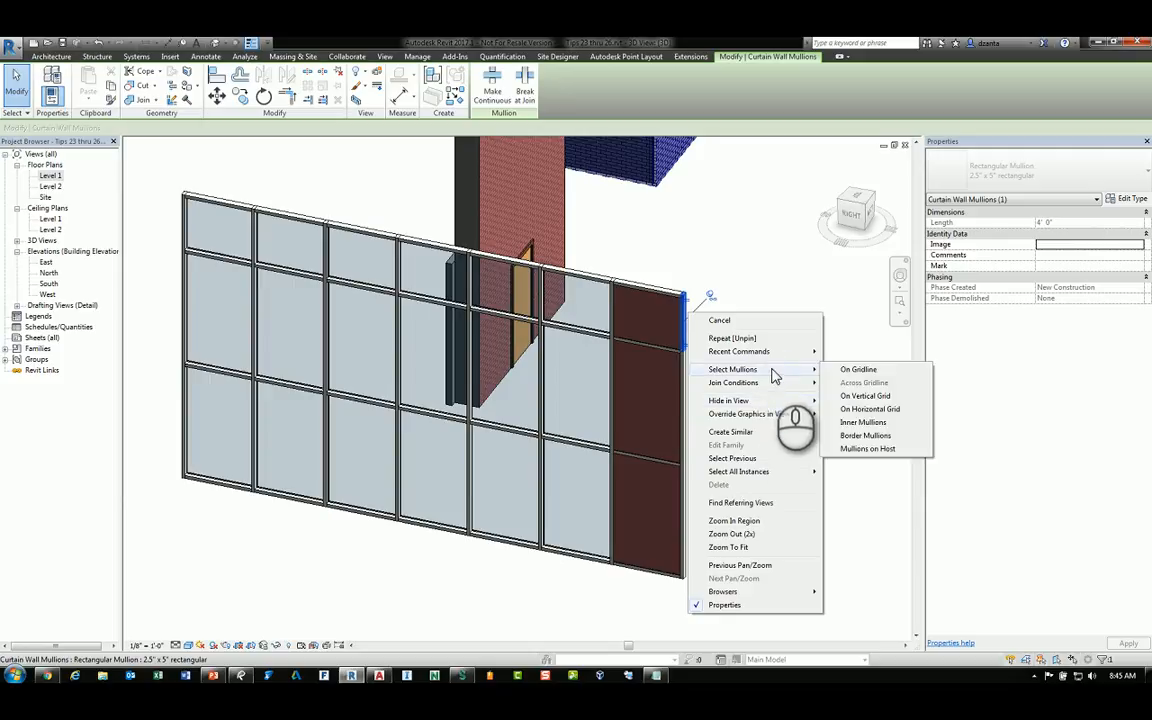
{"action": "mouse_move", "coordinate": [863, 422]}
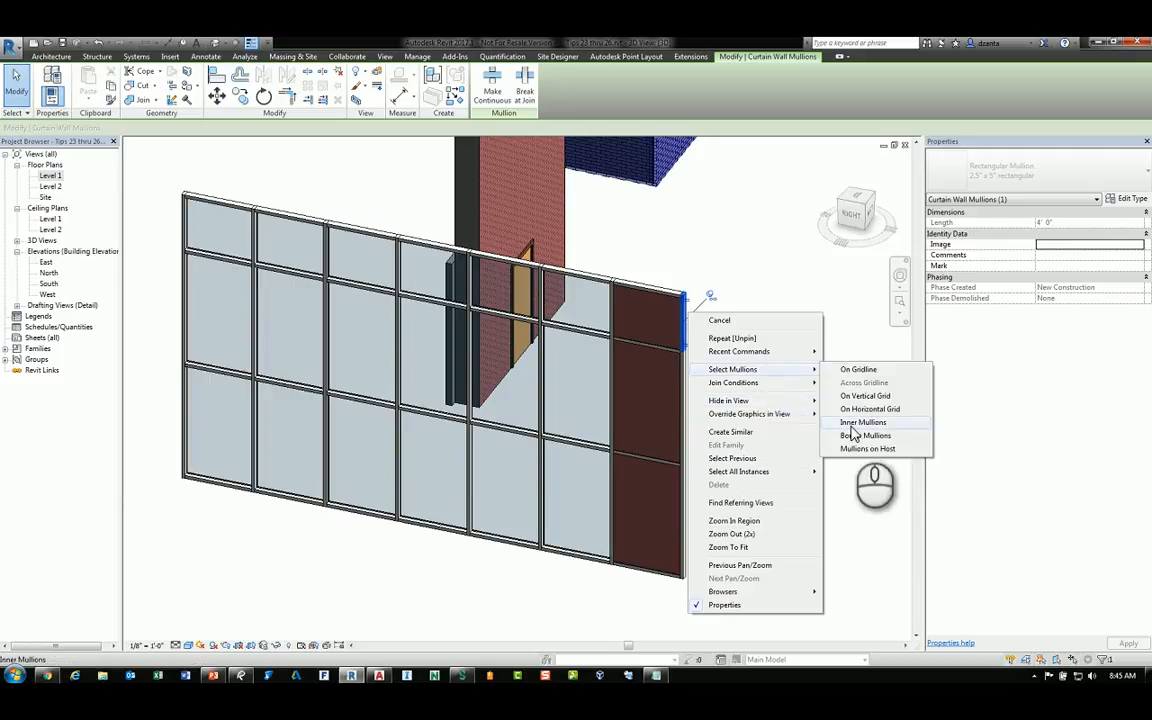
{"action": "left_click", "coordinate": [861, 422]}
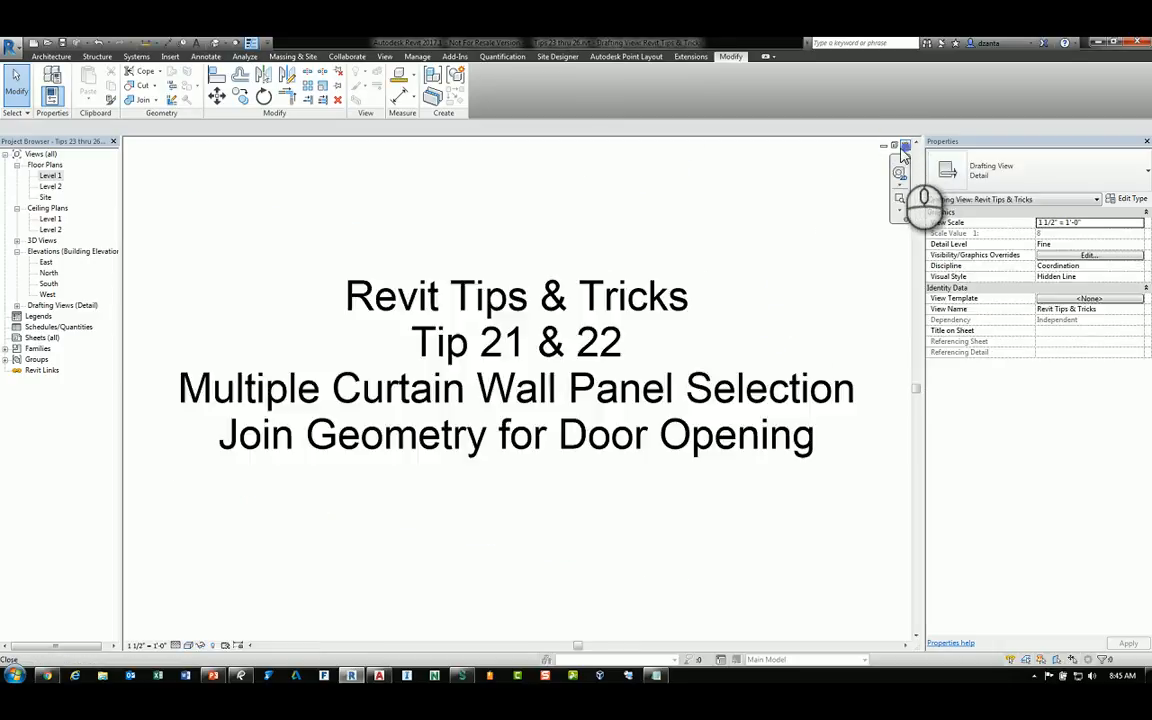
Switch from the title view to the Level 1 floor plan in the Project Browser
{"action": "double_click", "coordinate": [50, 175]}
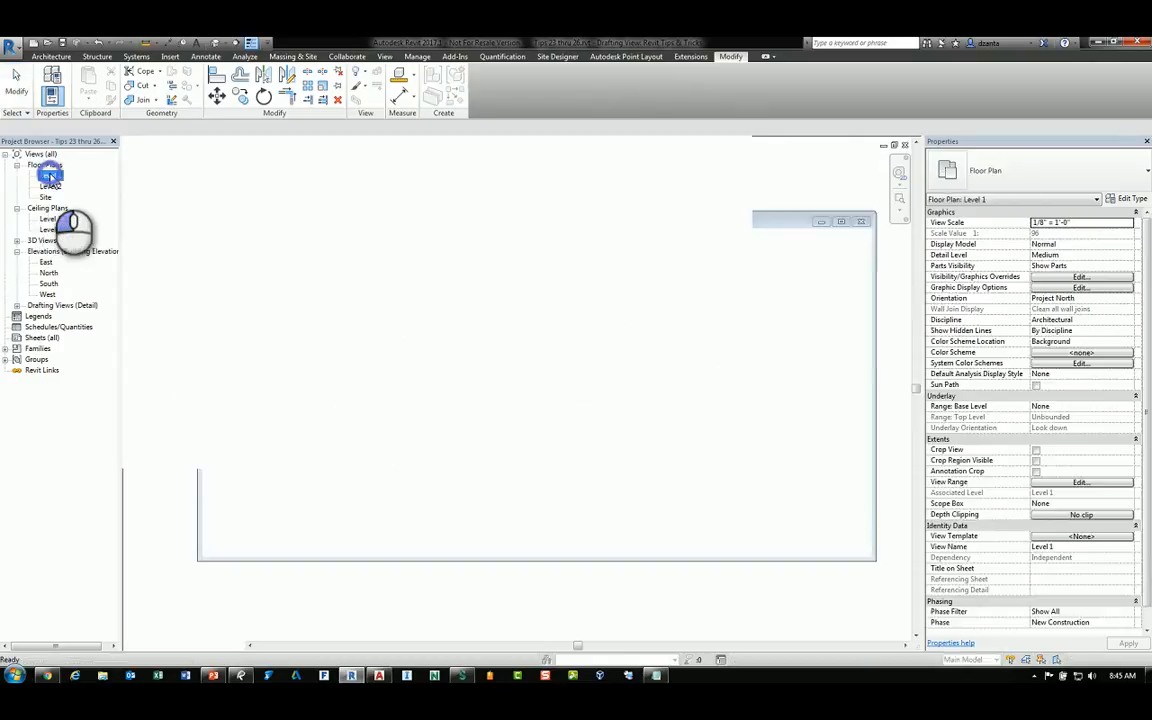
{"action": "double_click", "coordinate": [51, 175]}
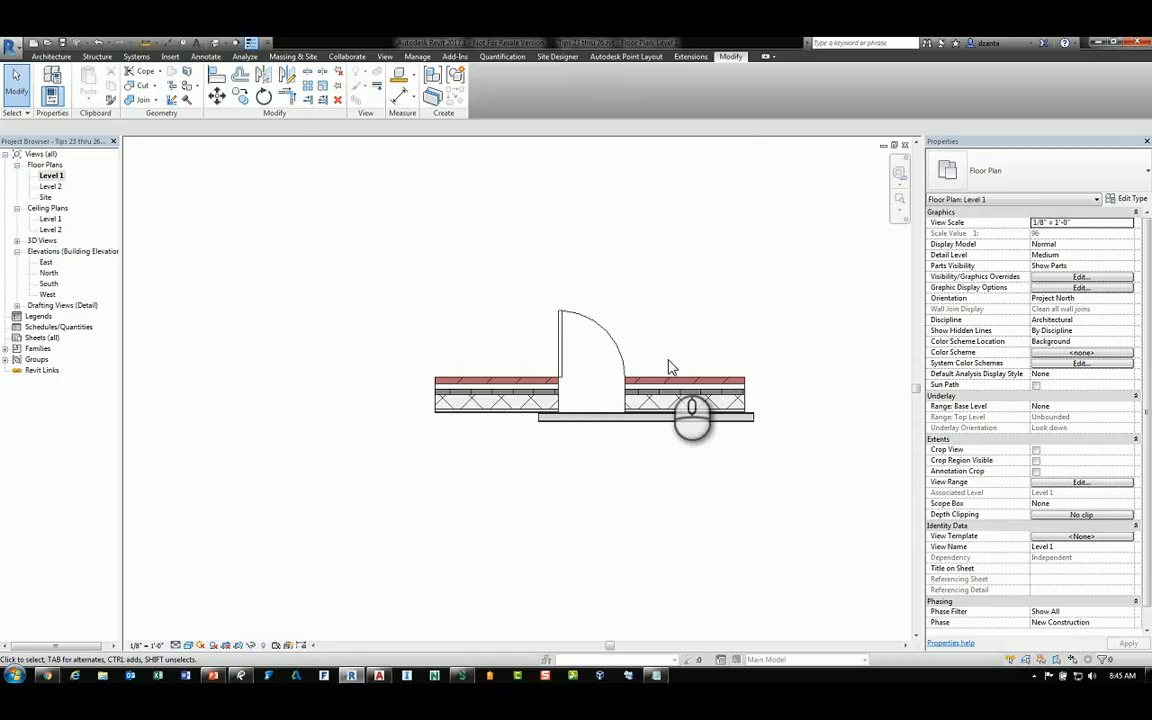
Join the thin partition wall below the door to the main wall so the opening cuts it
{"action": "left_click", "coordinate": [640, 418]}
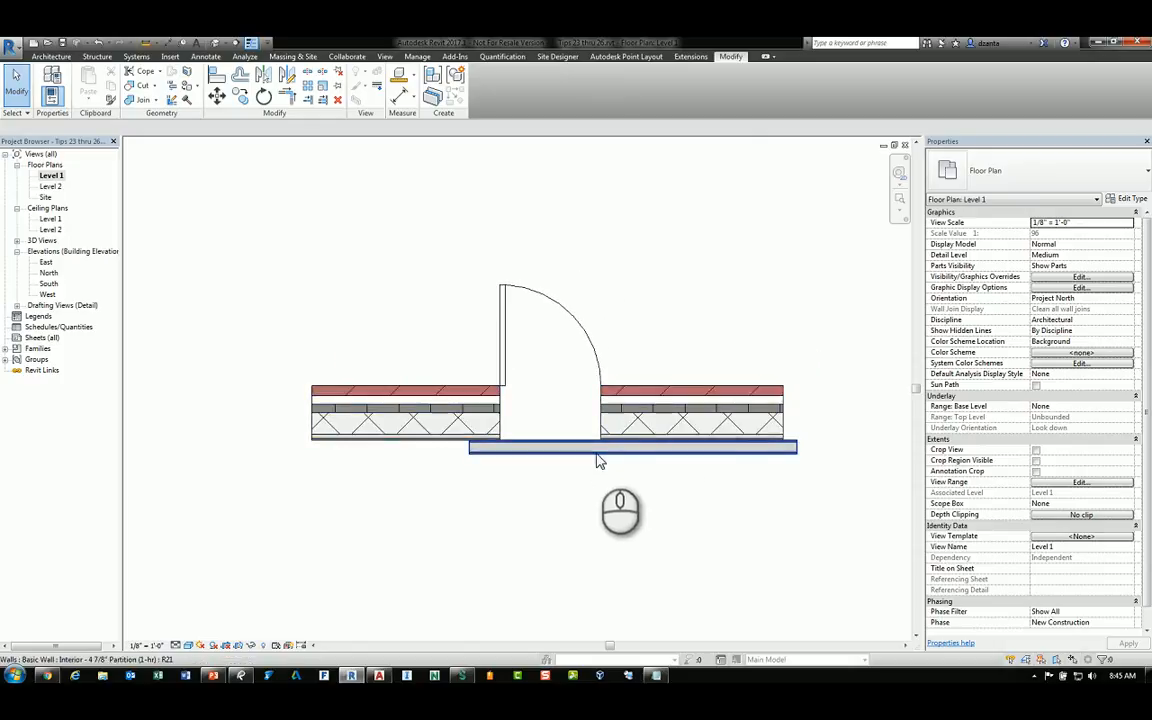
{"action": "mouse_move", "coordinate": [555, 453]}
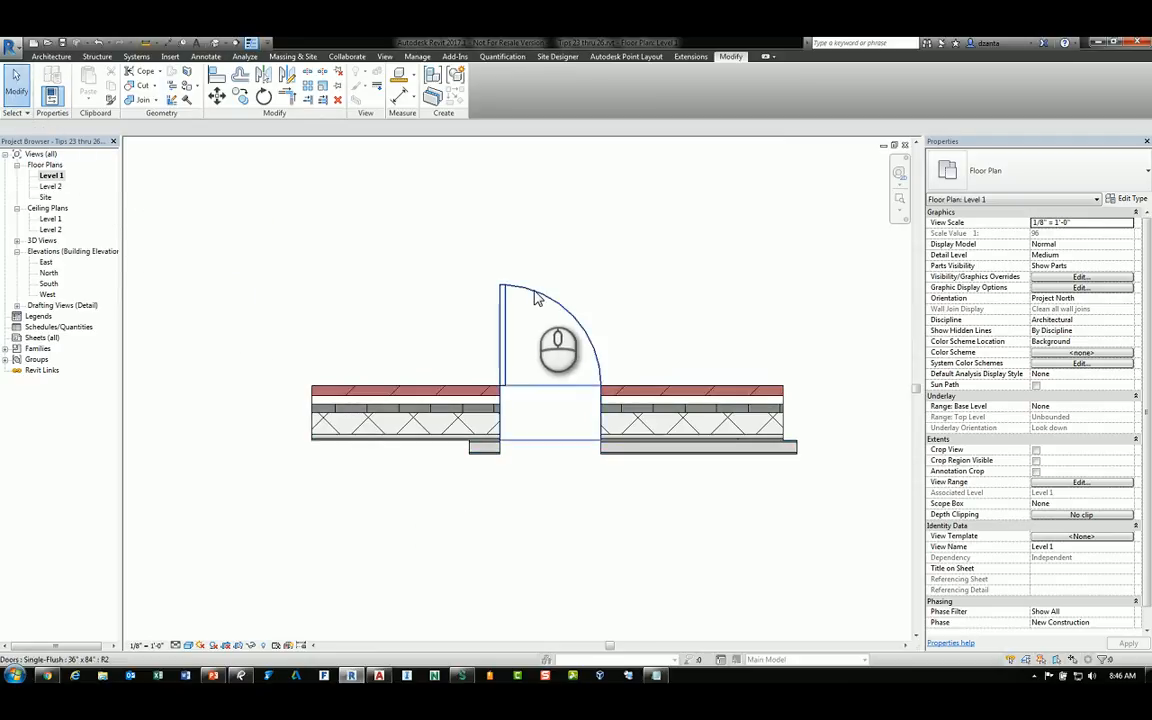
Copy the door along the wall and unjoin the thin partition so it runs unbroken beneath both
{"action": "left_click", "coordinate": [726, 445]}
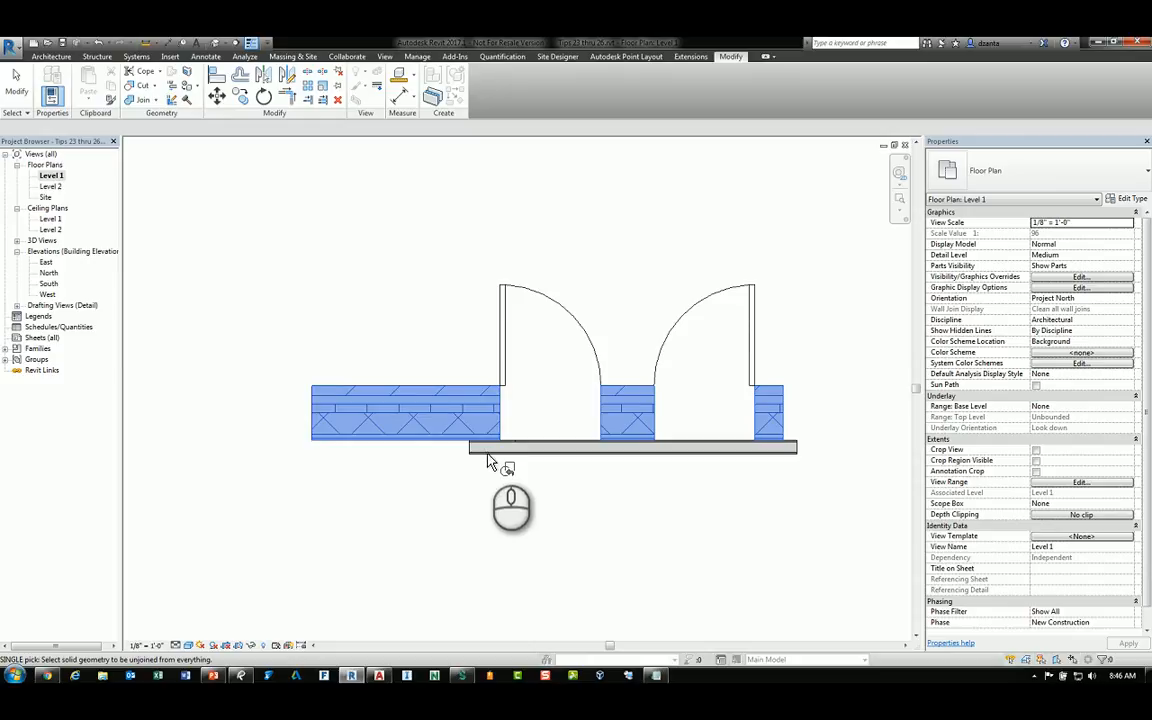
{"action": "left_click", "coordinate": [610, 447]}
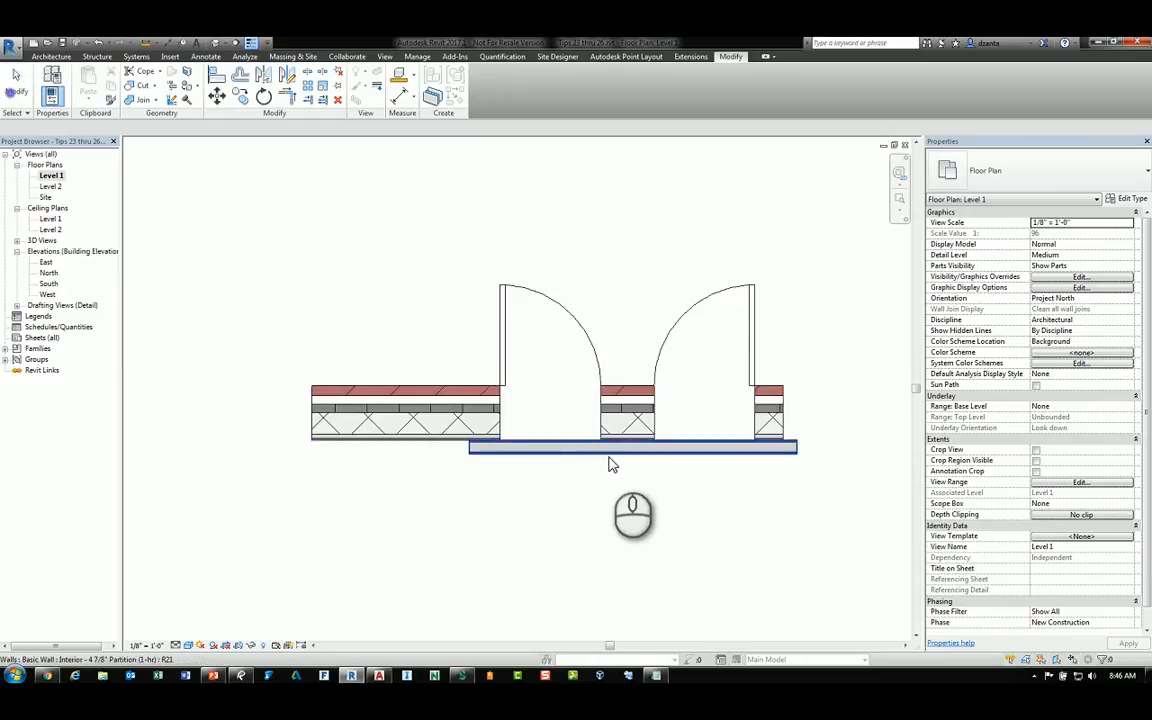
{"action": "mouse_move", "coordinate": [688, 455]}
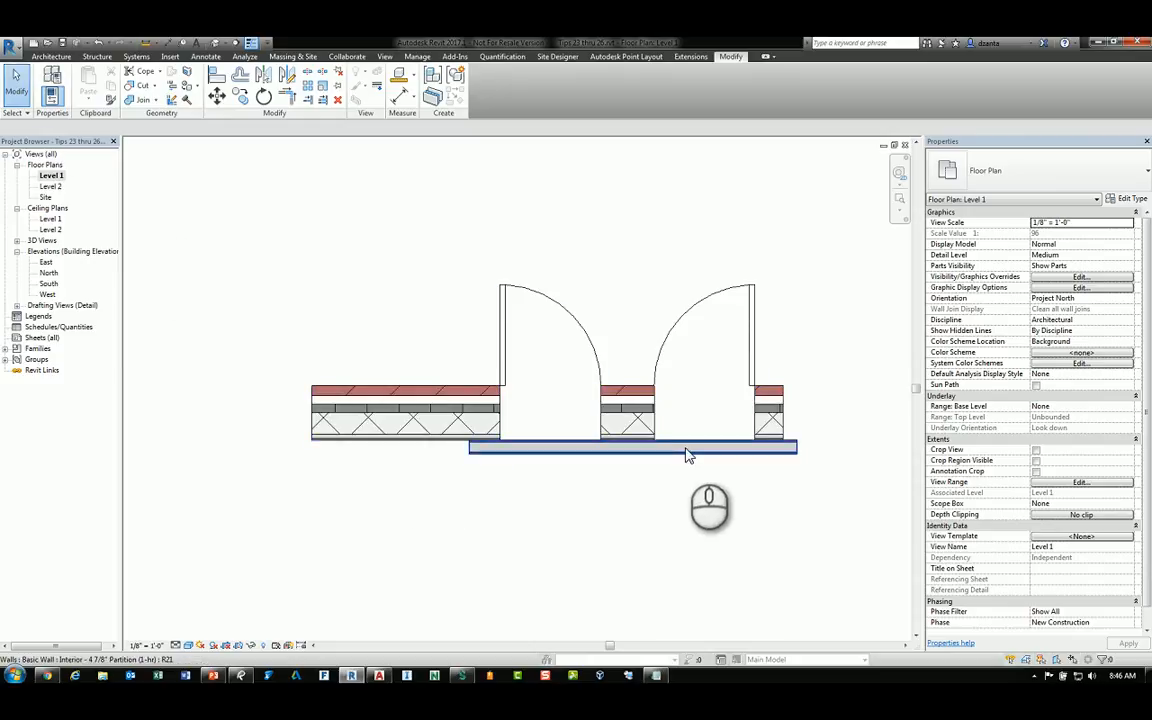